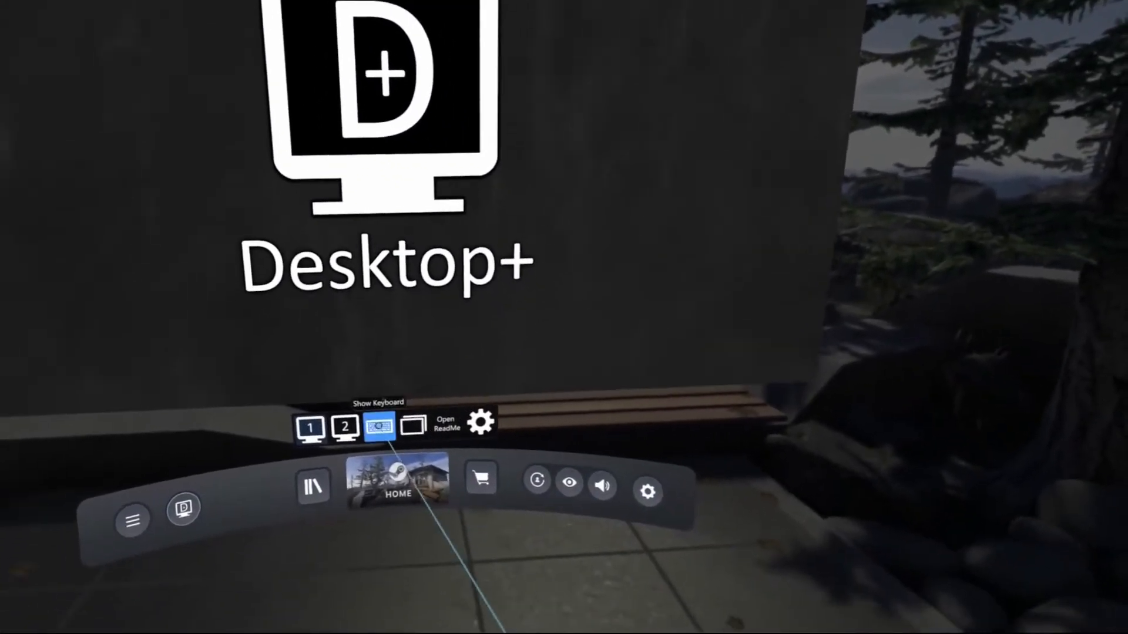
Show the virtual keyboard and mirror desktop 1 inside the dashboard.
{"action": "left_click", "coordinate": [379, 423]}
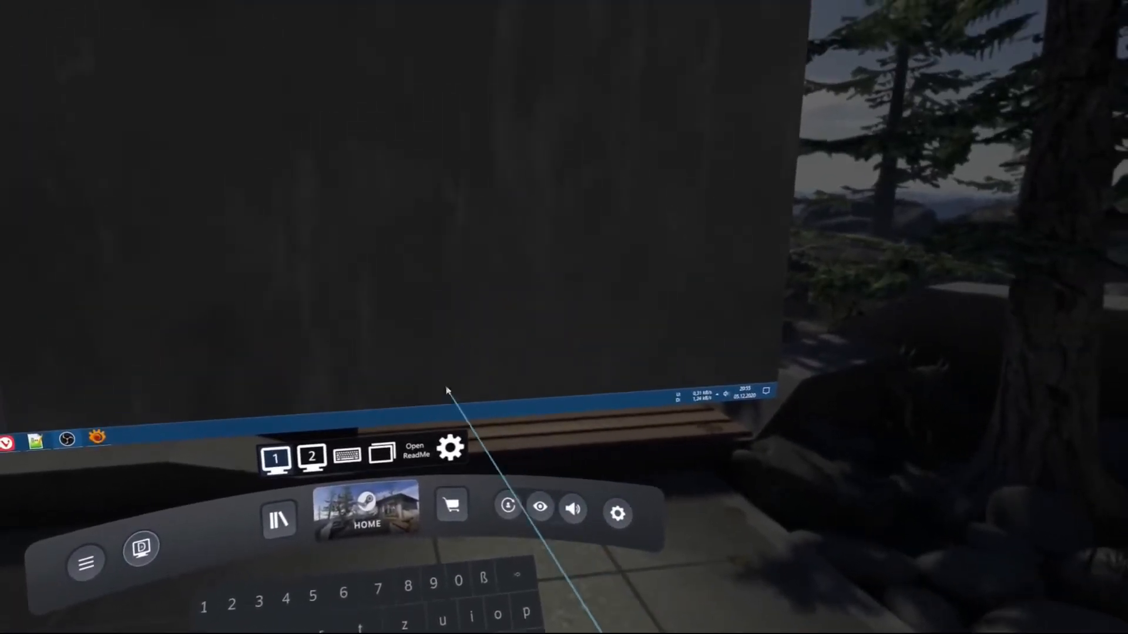
{"action": "left_click", "coordinate": [450, 447]}
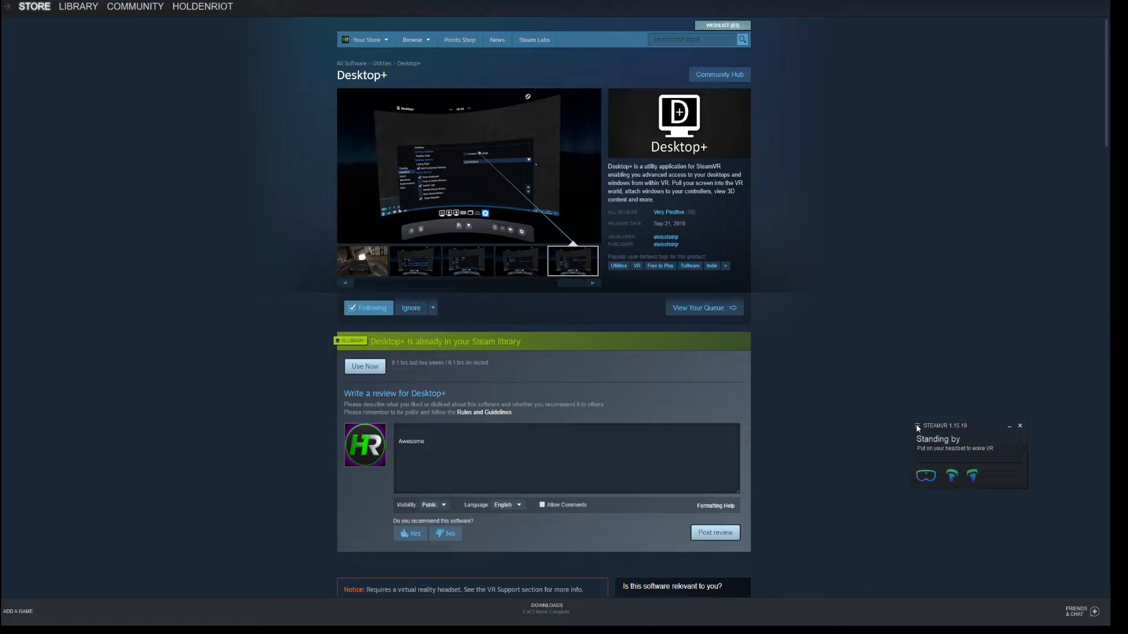
Reach the SteamVR settings Startup / Shutdown page from the status window menu.
{"action": "left_click", "coordinate": [917, 425]}
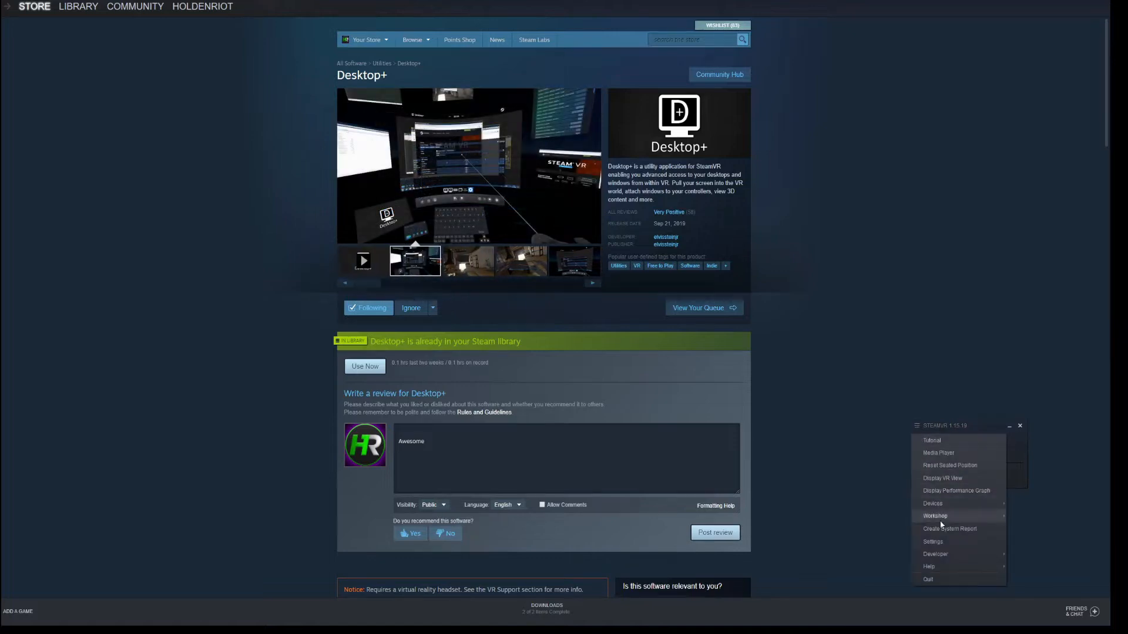
{"action": "left_click", "coordinate": [932, 541]}
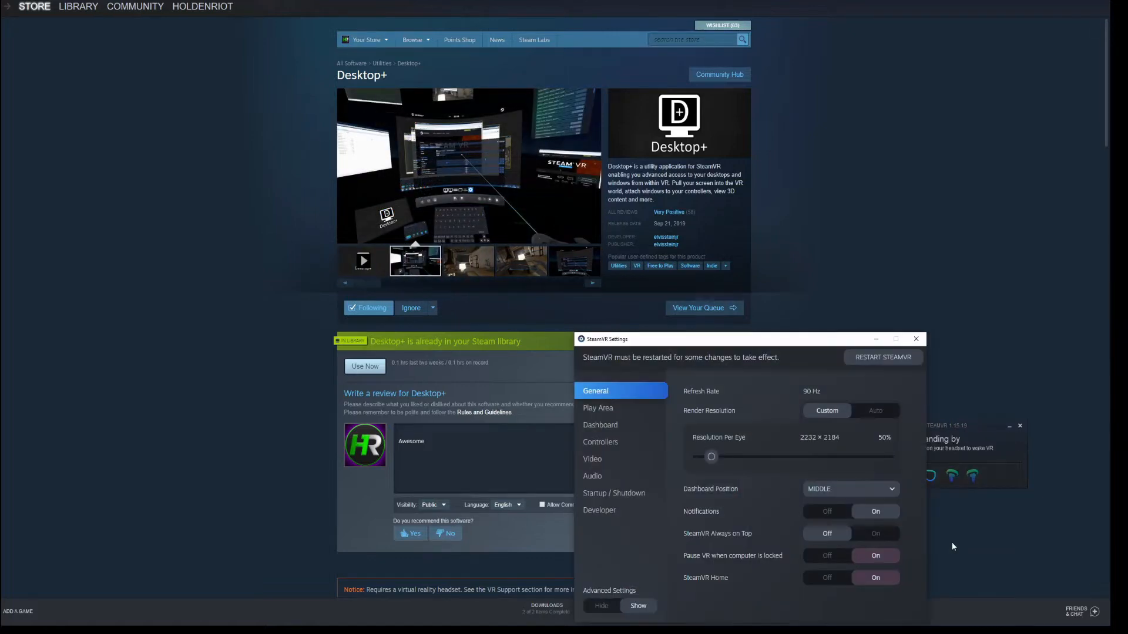
{"action": "left_click", "coordinate": [613, 493]}
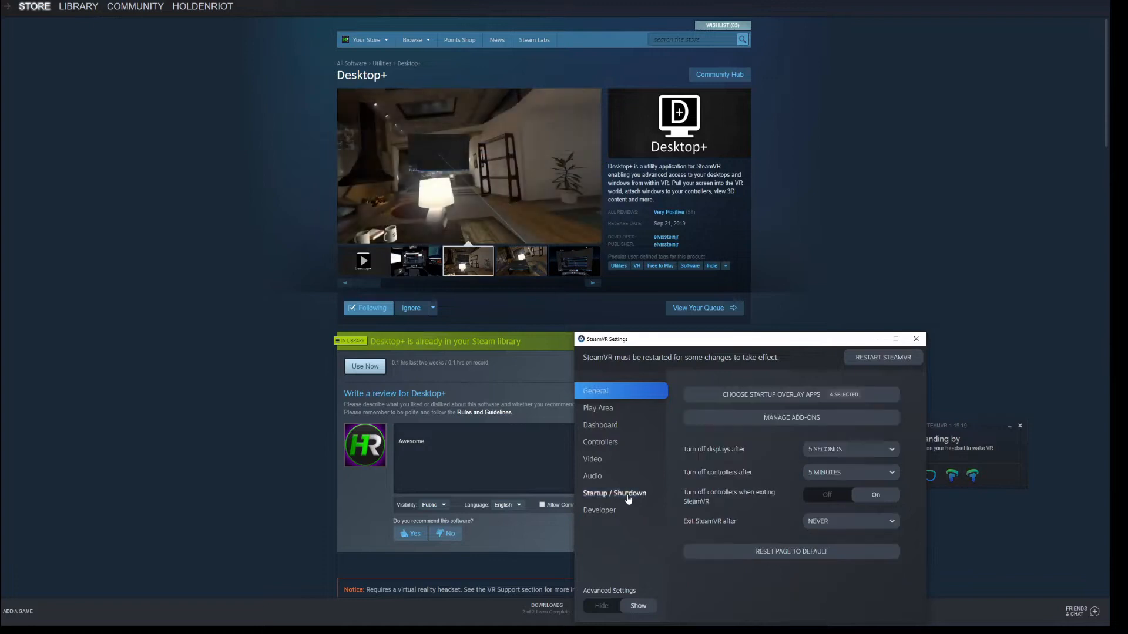
{"action": "left_click", "coordinate": [771, 395]}
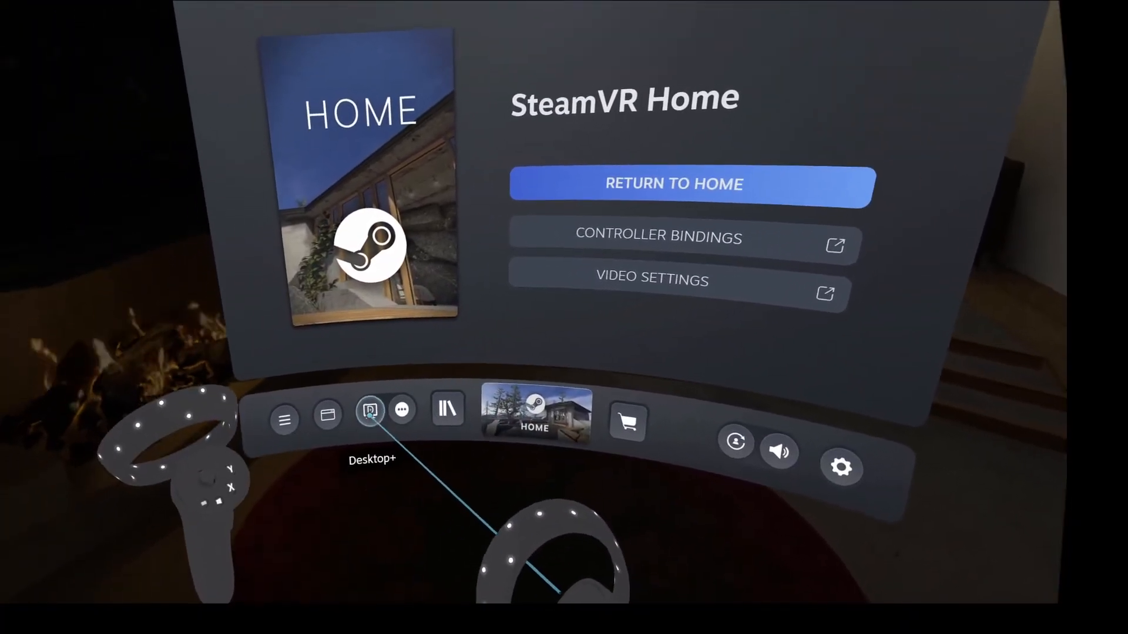
Bring up the Desktop+ overlay from the dashboard bar with its keyboard and custom action bar.
{"action": "left_click", "coordinate": [370, 410]}
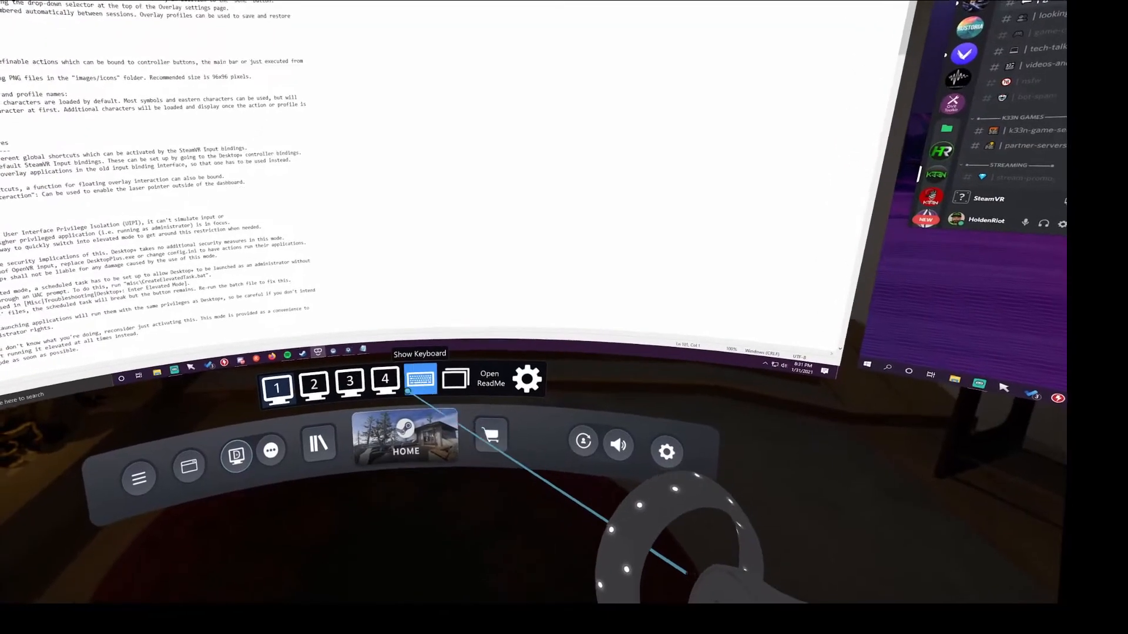
{"action": "left_click", "coordinate": [420, 380]}
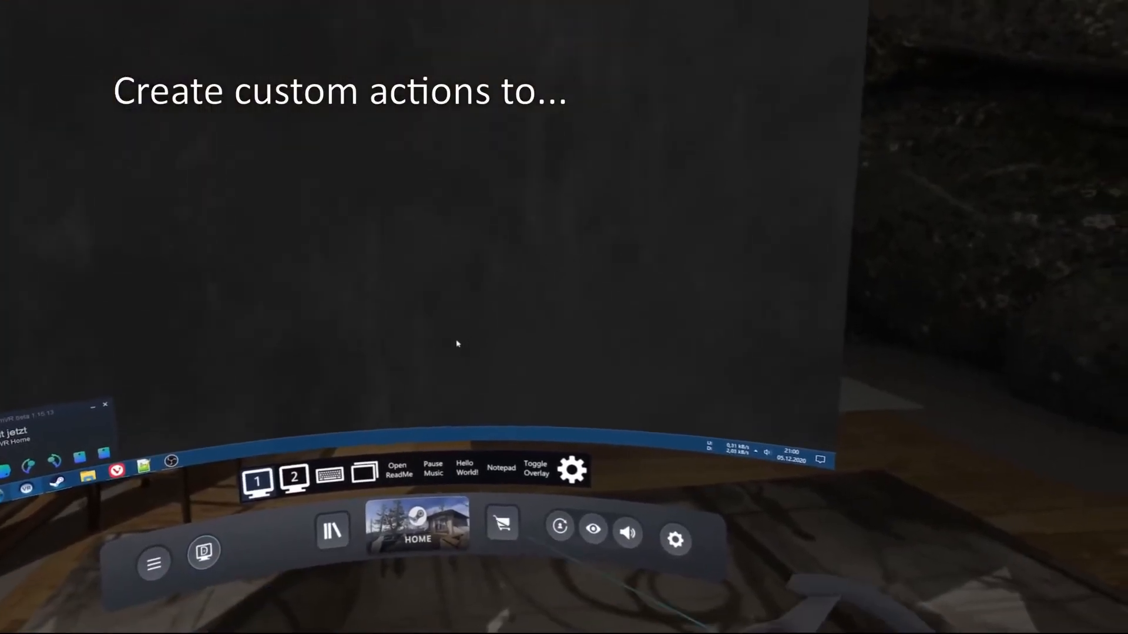
Fire the Notepad, Hello World! and Toggle Overlay custom actions to get Notepad showing 'Hello World!'.
{"action": "left_click", "coordinate": [432, 469]}
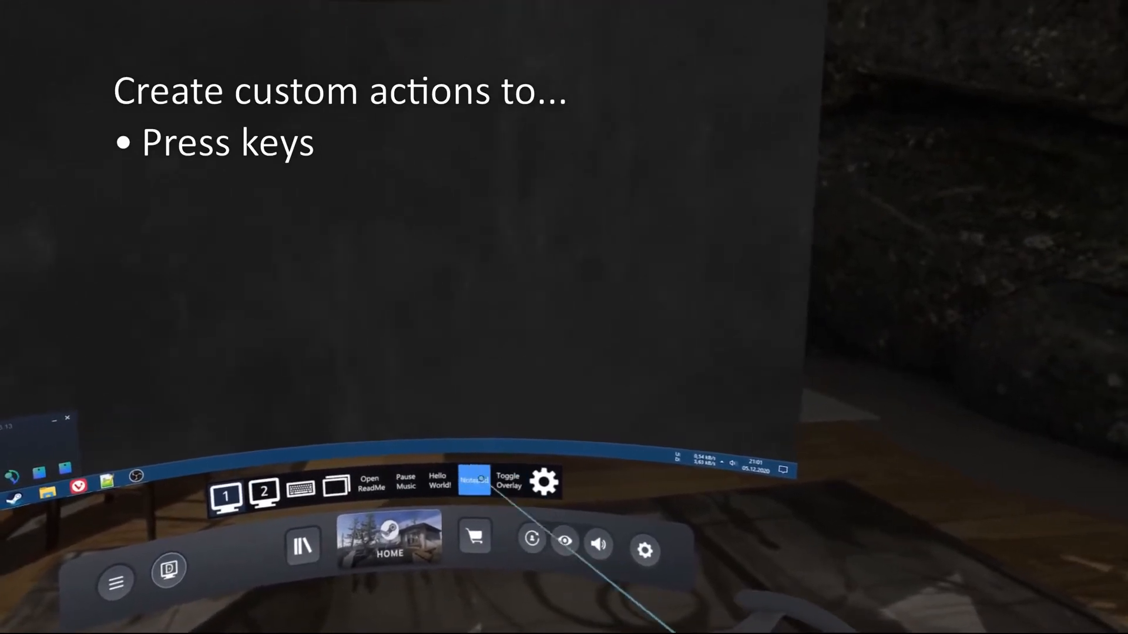
{"action": "left_click", "coordinate": [473, 482]}
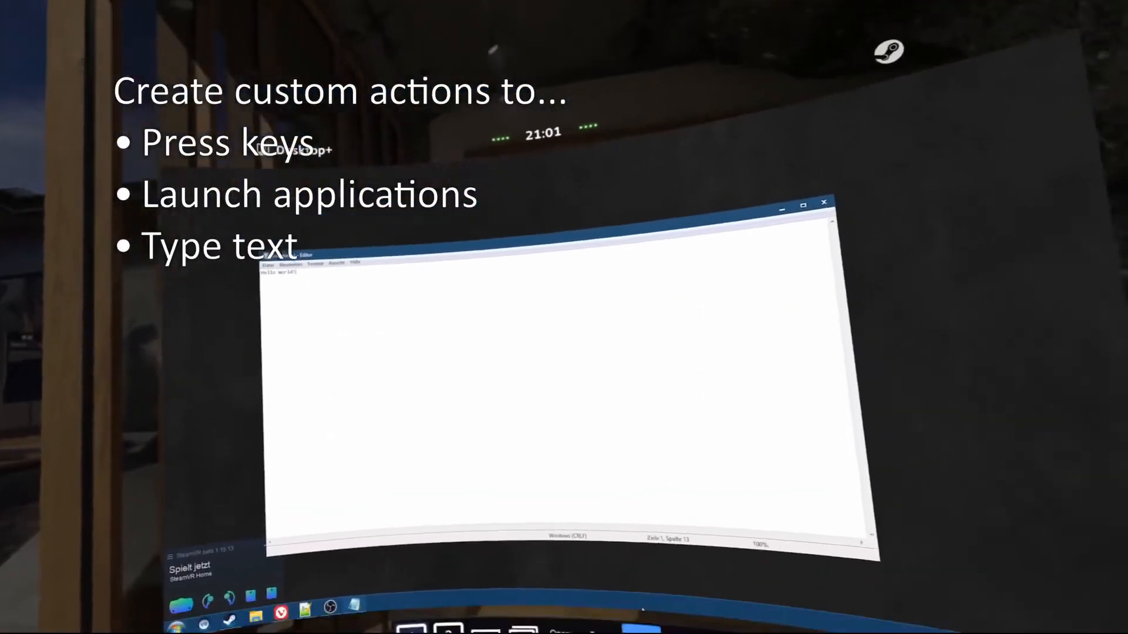
{"action": "left_click", "coordinate": [516, 483]}
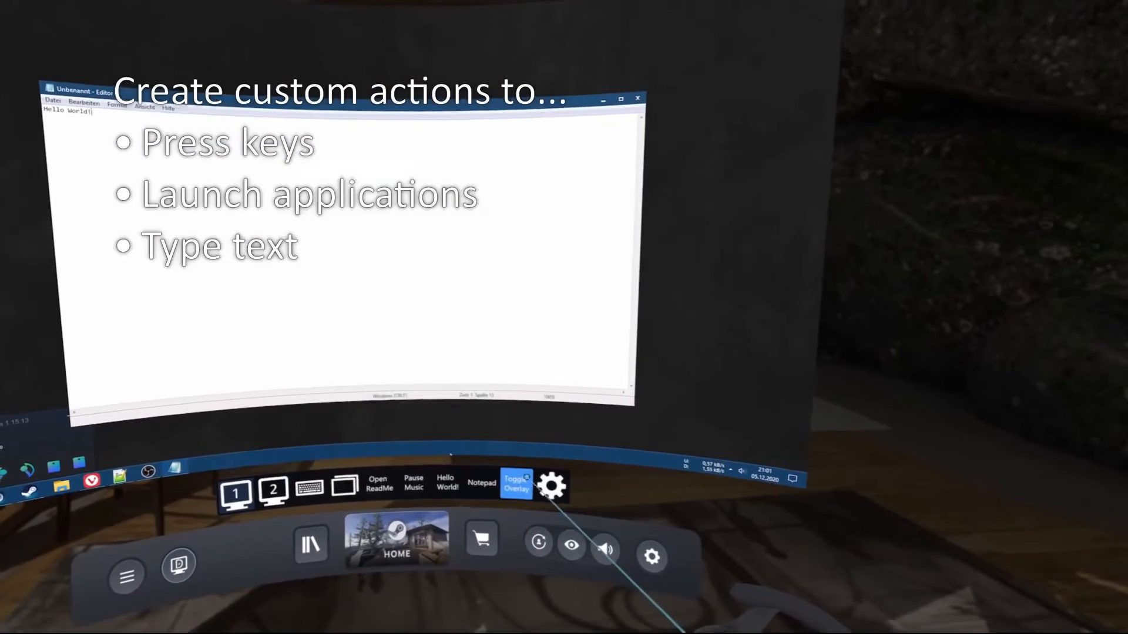